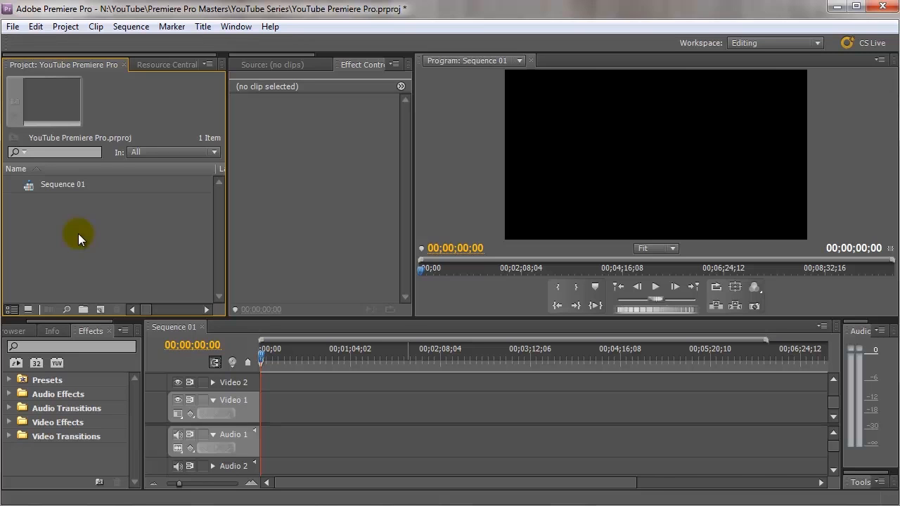
Import the clip 3.avi from the Fraps folder into the project
{"action": "right_click", "coordinate": [79, 236]}
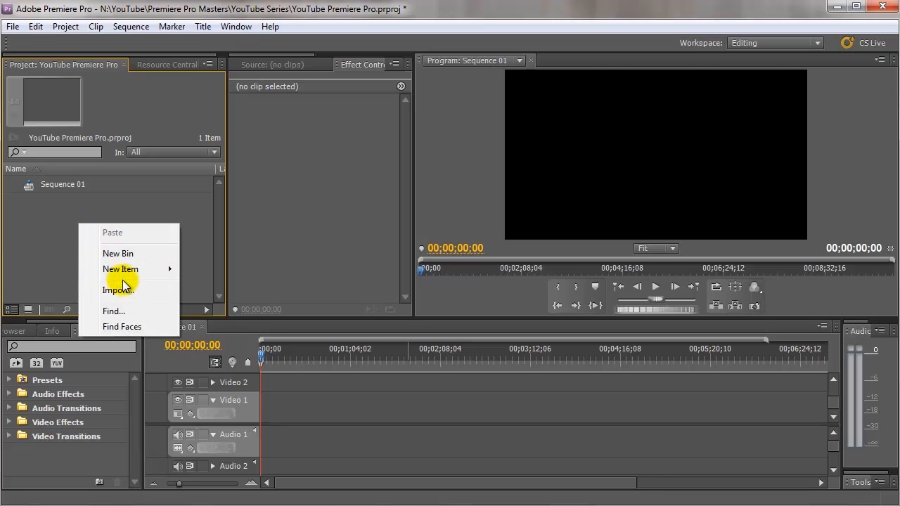
{"action": "left_click", "coordinate": [118, 290]}
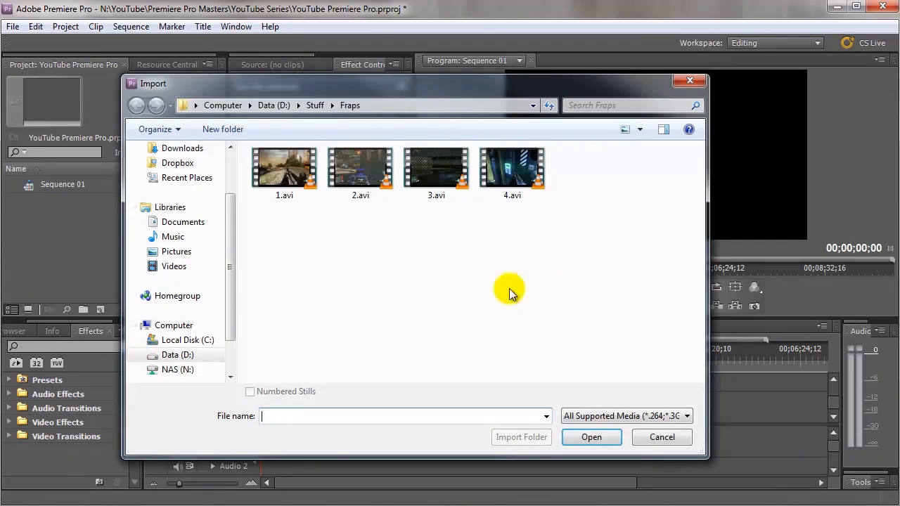
{"action": "mouse_move", "coordinate": [532, 274]}
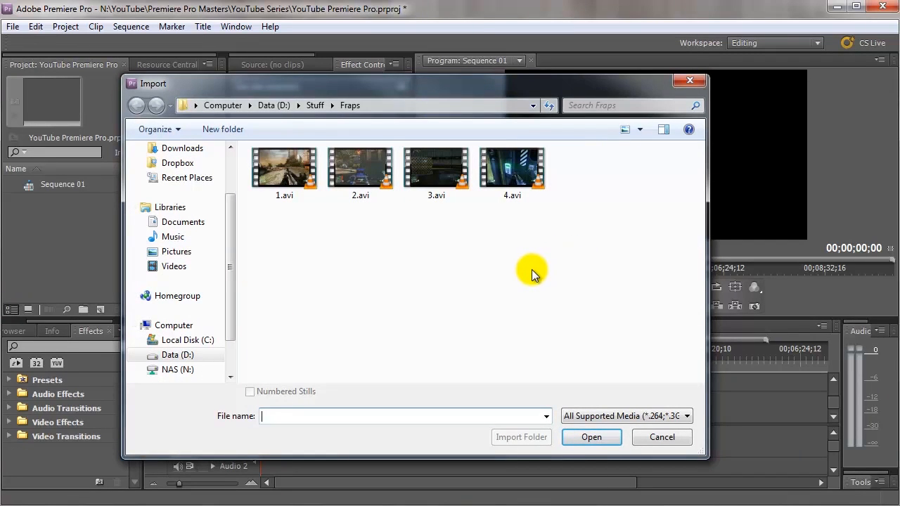
{"action": "left_click", "coordinate": [436, 169]}
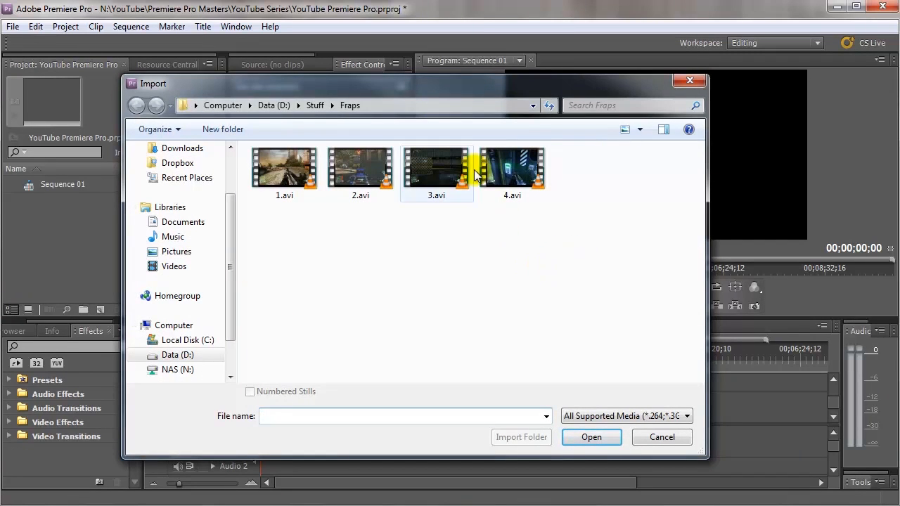
{"action": "left_click", "coordinate": [435, 166]}
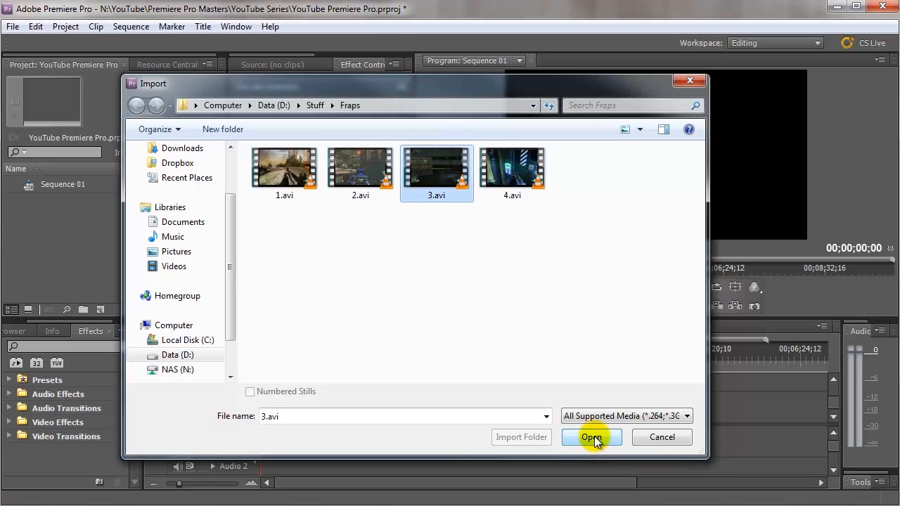
{"action": "left_click", "coordinate": [590, 436]}
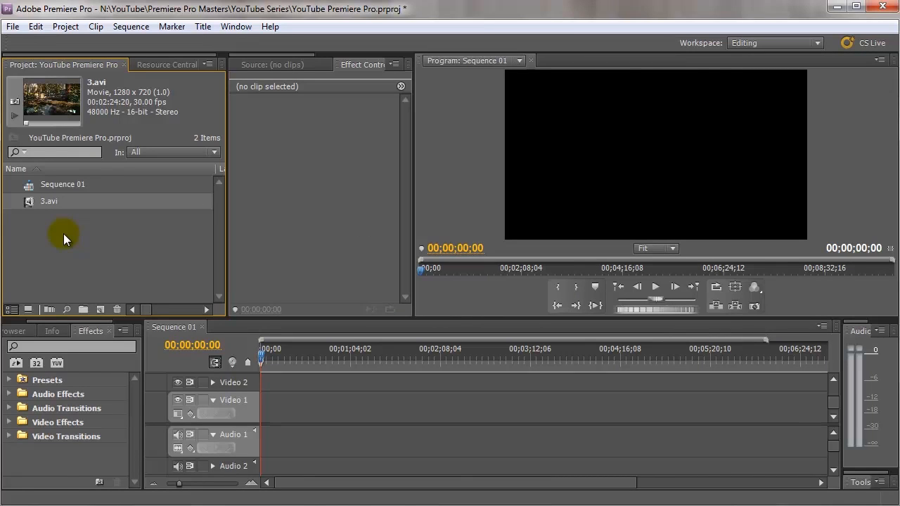
{"action": "mouse_move", "coordinate": [56, 238]}
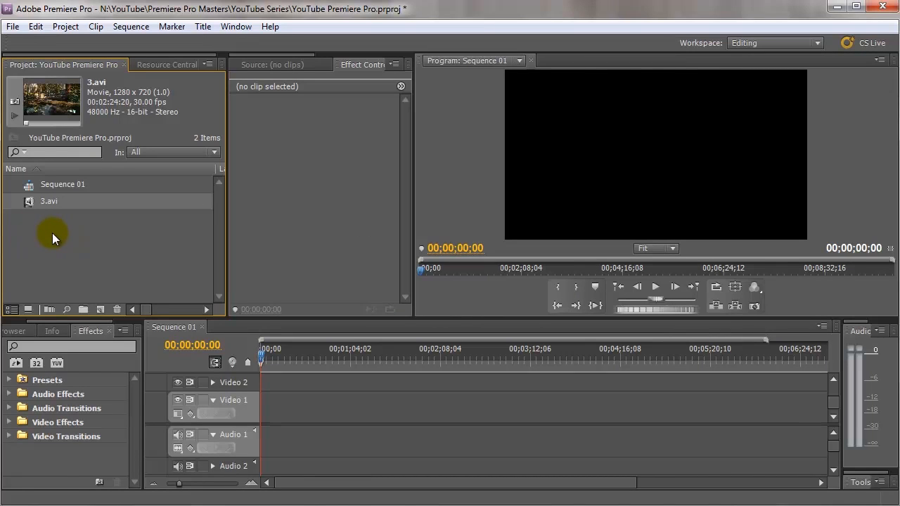
Import clips 4.avi, 1.avi and 2.avi from the Fraps folder into the project
{"action": "right_click", "coordinate": [55, 239]}
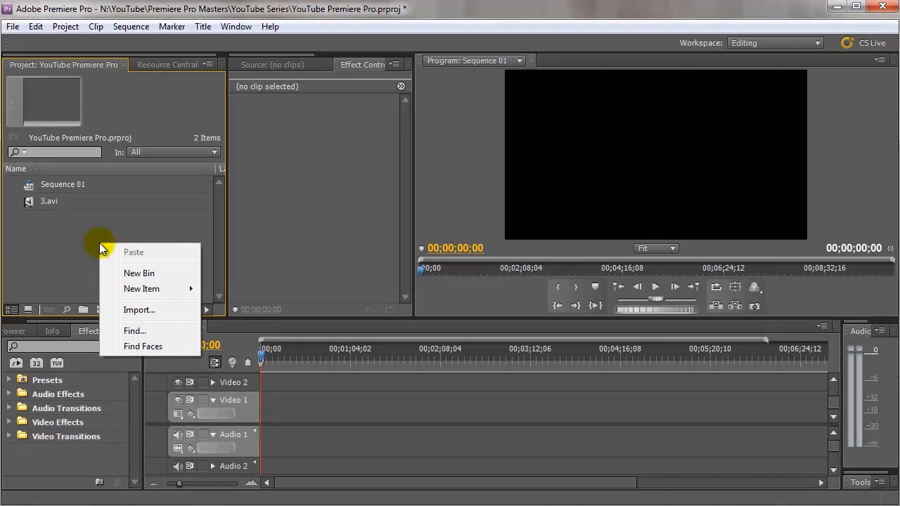
{"action": "left_click", "coordinate": [138, 311]}
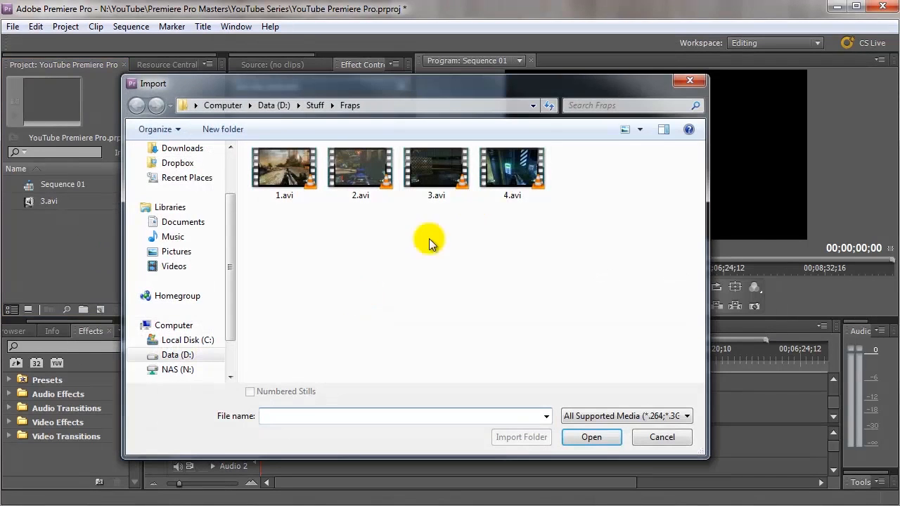
{"action": "left_click", "coordinate": [511, 166]}
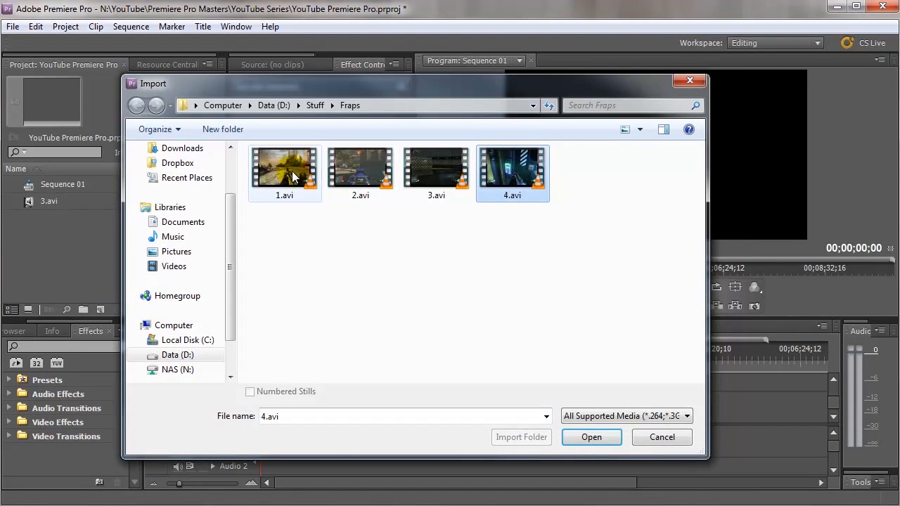
{"action": "left_click", "coordinate": [284, 169]}
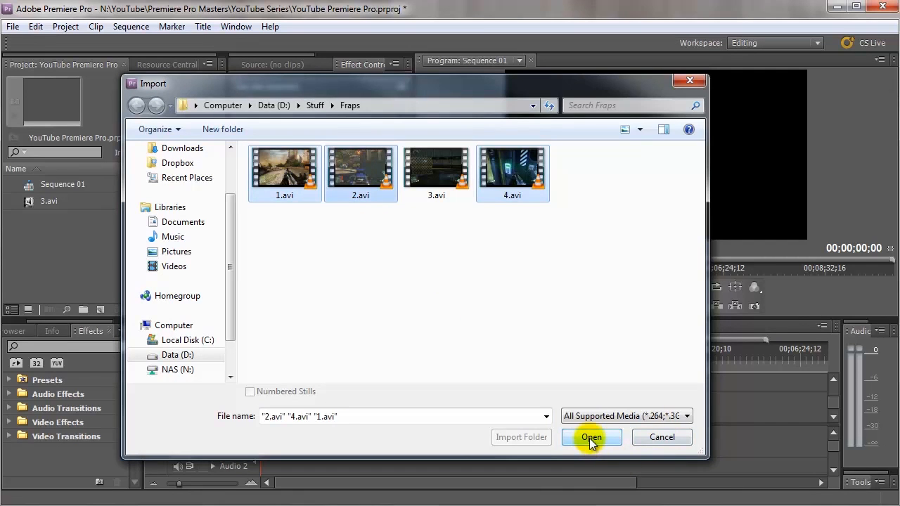
{"action": "left_click", "coordinate": [590, 435]}
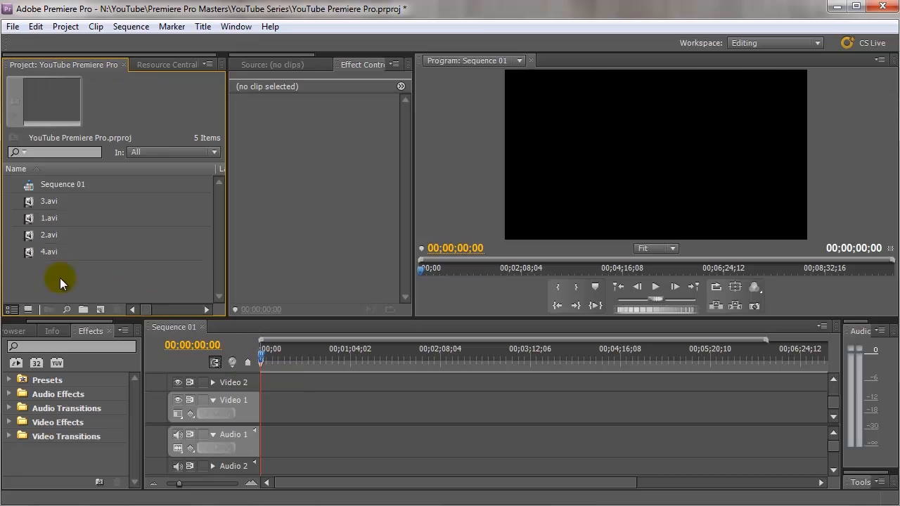
Select all four gameplay clips 1.avi through 4.avi in the Project panel
{"action": "left_click", "coordinate": [49, 203]}
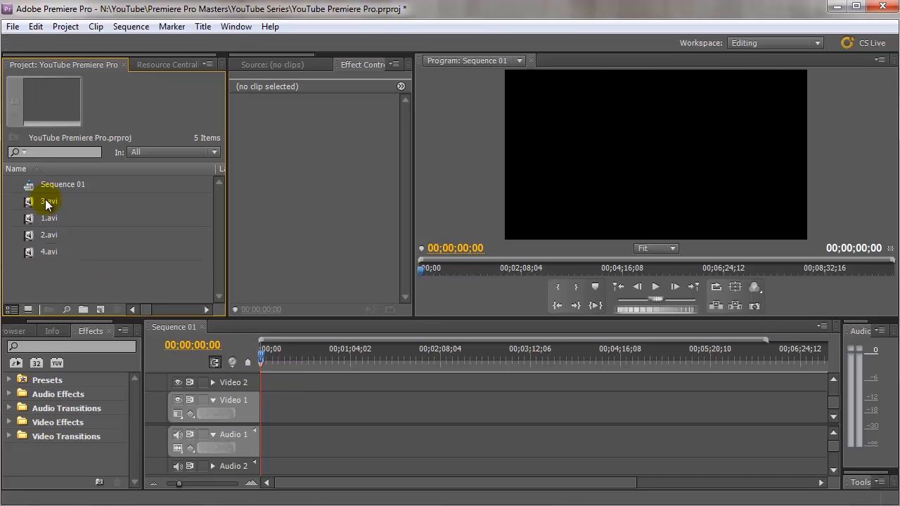
{"action": "left_click", "coordinate": [48, 251]}
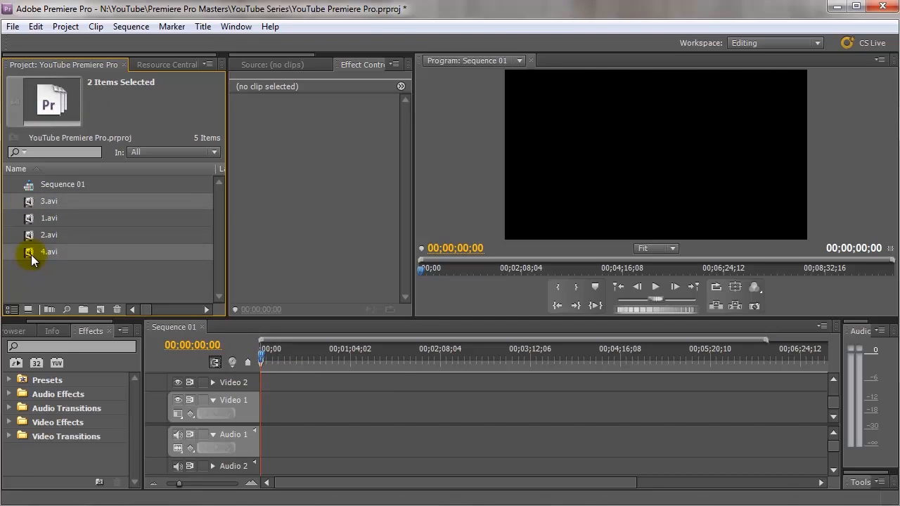
{"action": "left_click", "coordinate": [48, 218]}
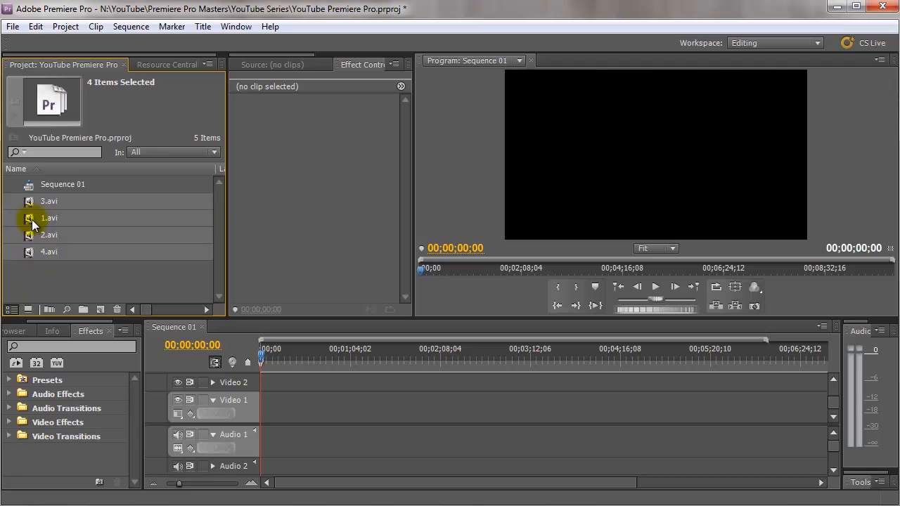
{"action": "left_click", "coordinate": [117, 309]}
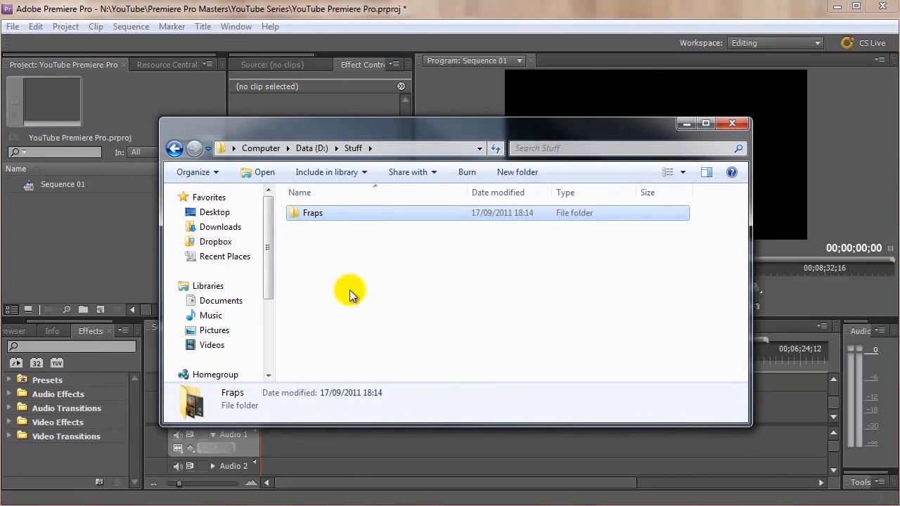
Rename the imported Fraps bin to Gameplay and check that it holds the four clips
{"action": "double_click", "coordinate": [312, 212]}
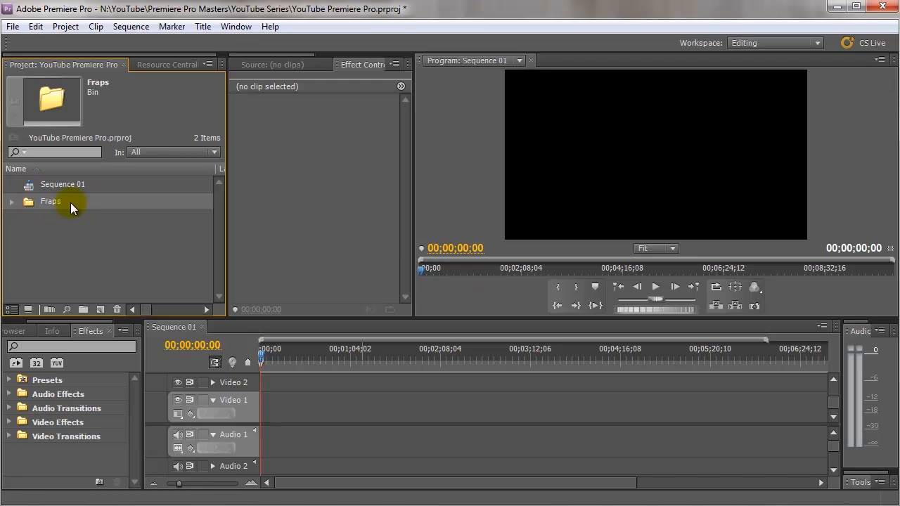
{"action": "left_click", "coordinate": [11, 201]}
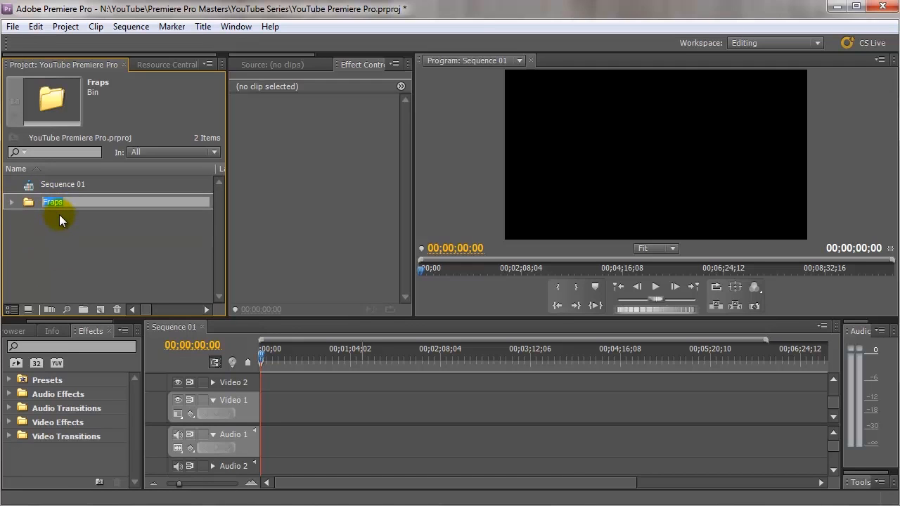
{"action": "type", "text": "Gameplay"}
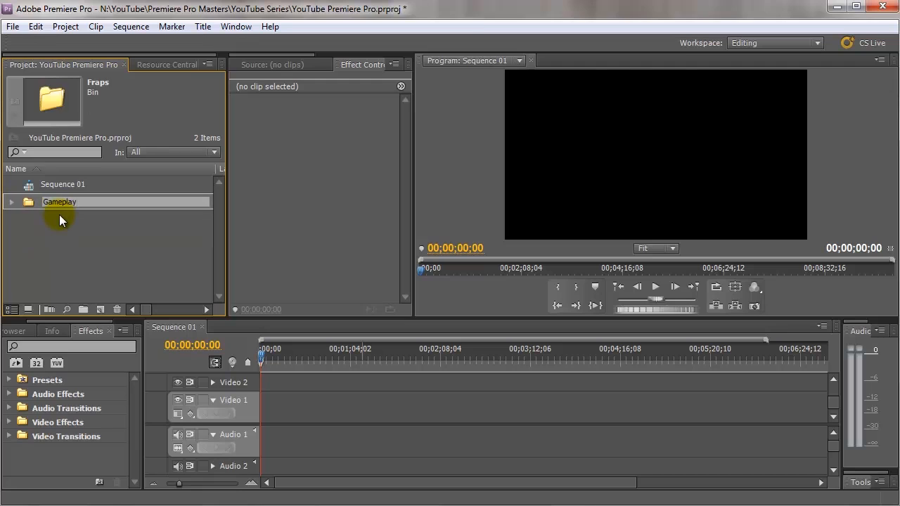
{"action": "left_click", "coordinate": [11, 203]}
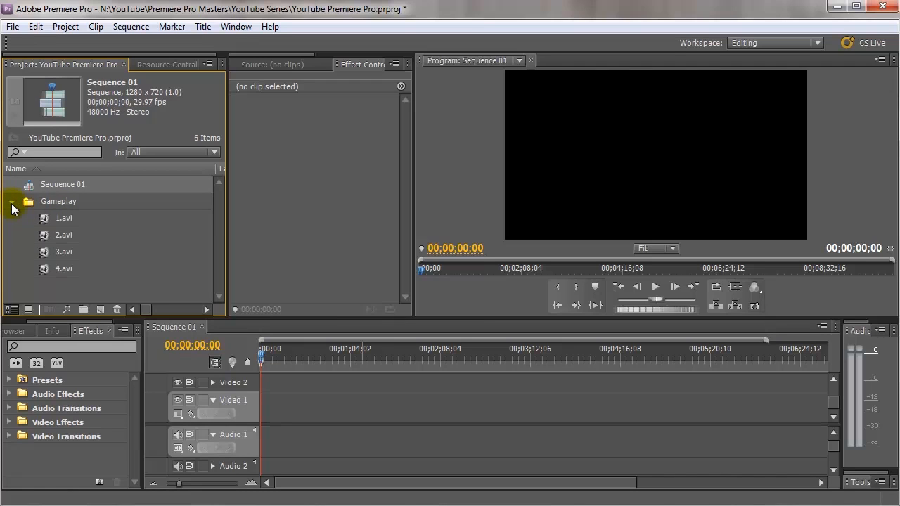
{"action": "left_click", "coordinate": [11, 208]}
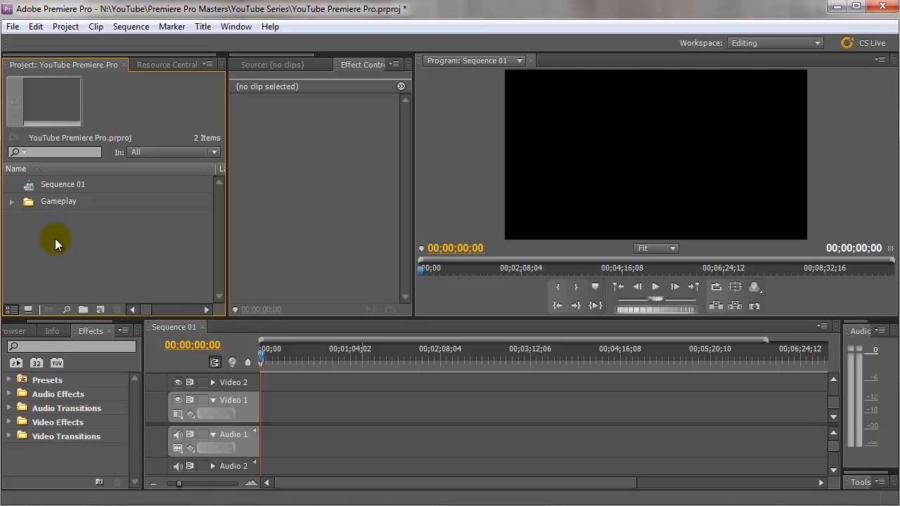
Import loose copies of 3.avi and 4.avi from the Fraps folder into the project
{"action": "right_click", "coordinate": [56, 241]}
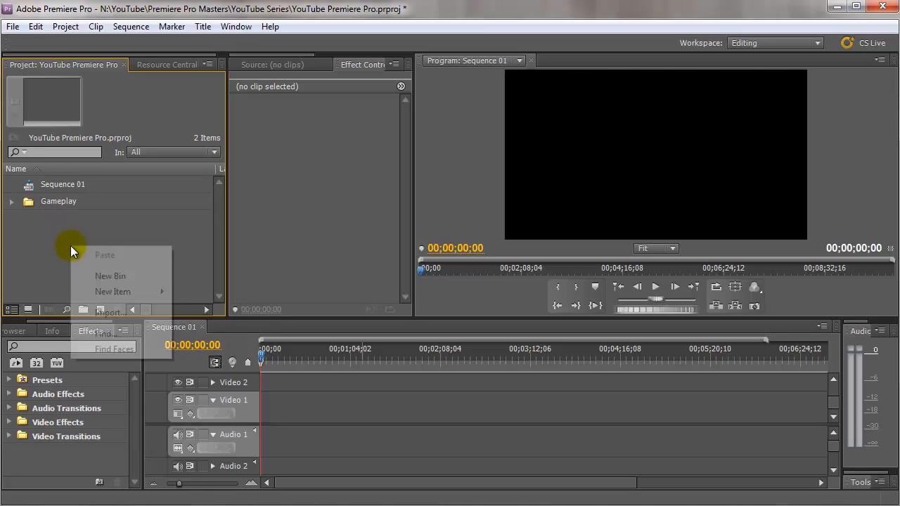
{"action": "left_click", "coordinate": [106, 312]}
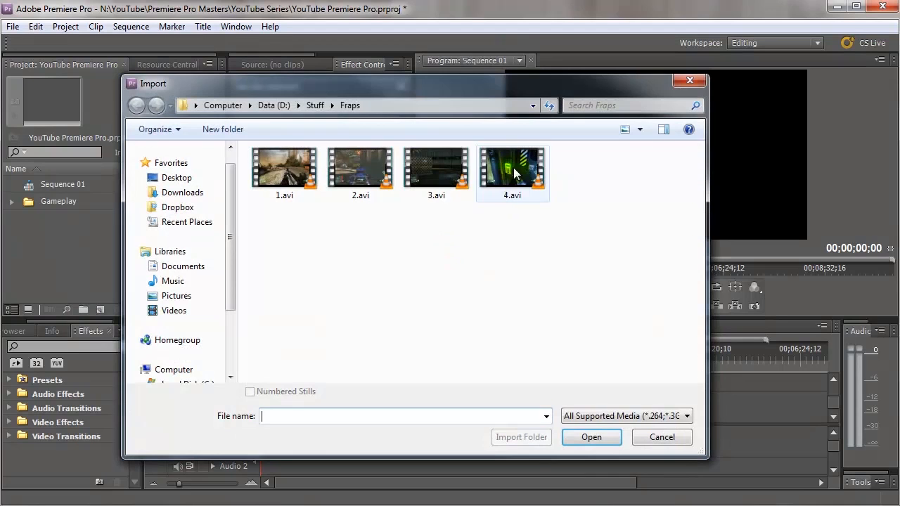
{"action": "left_click", "coordinate": [436, 166]}
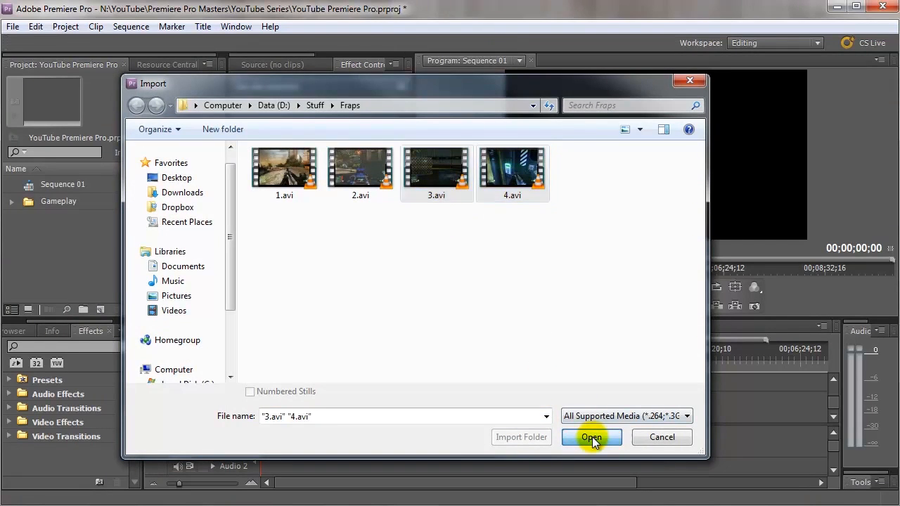
{"action": "left_click", "coordinate": [590, 436]}
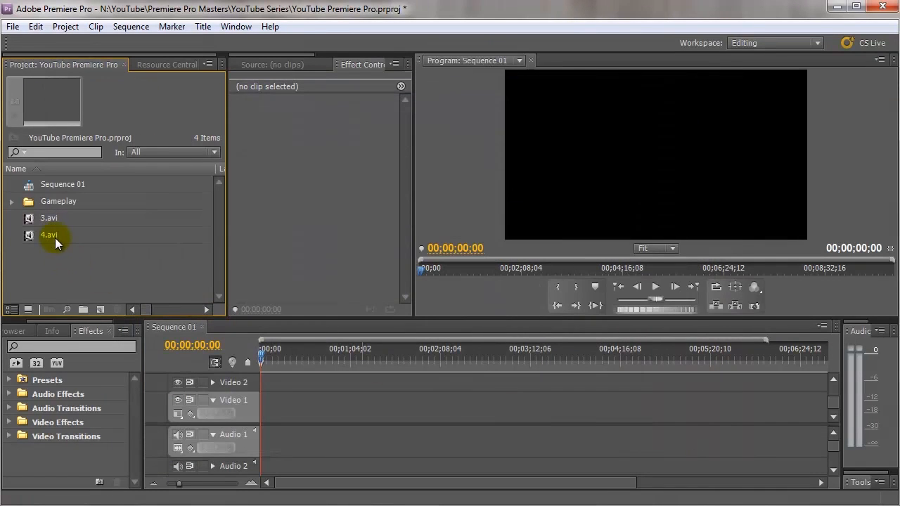
{"action": "left_click", "coordinate": [48, 235]}
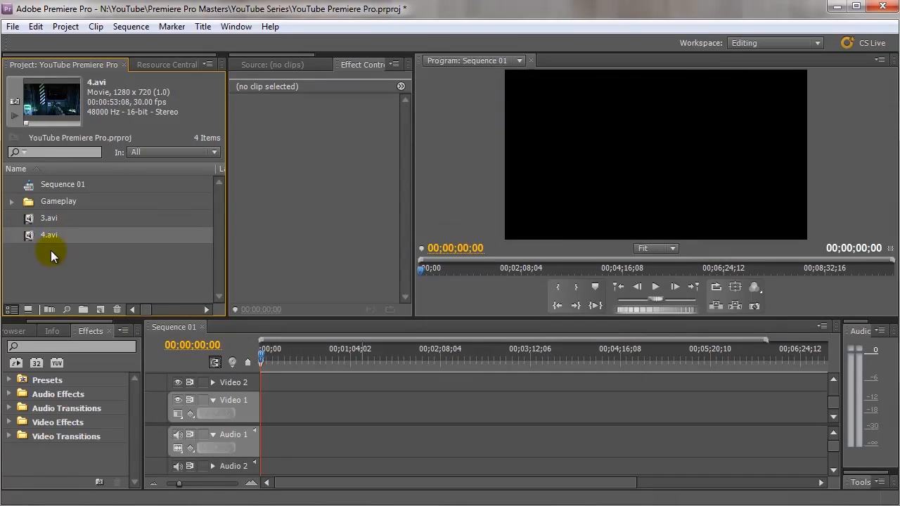
{"action": "mouse_move", "coordinate": [59, 254]}
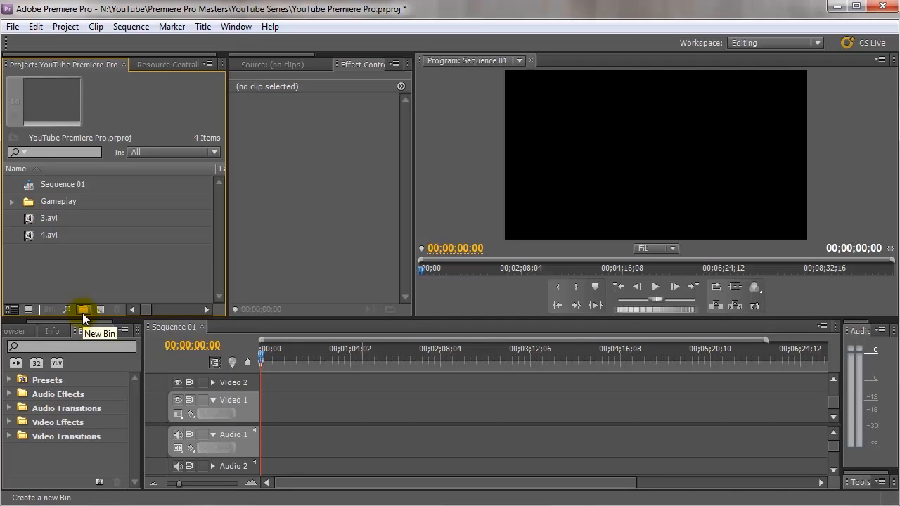
Create a bin named 1, put 3.avi and 4.avi in it, and check its contents
{"action": "left_click", "coordinate": [82, 310]}
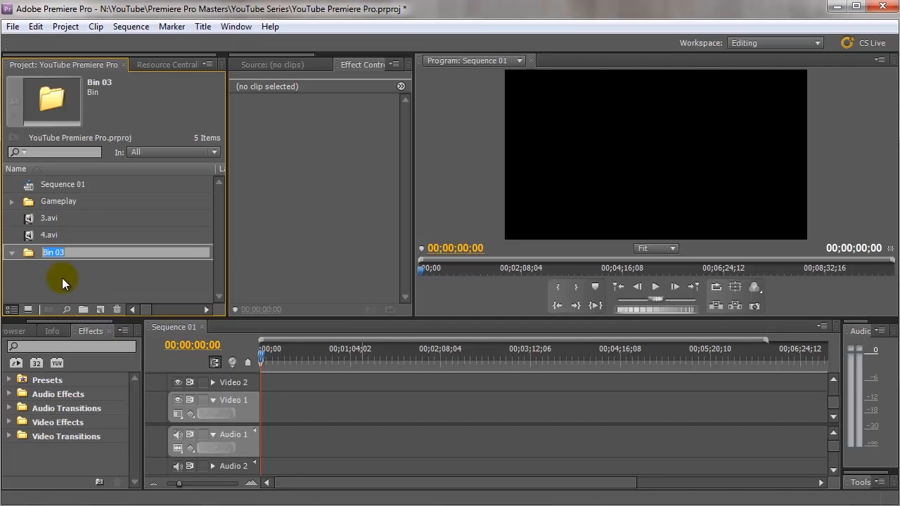
{"action": "type", "text": "1"}
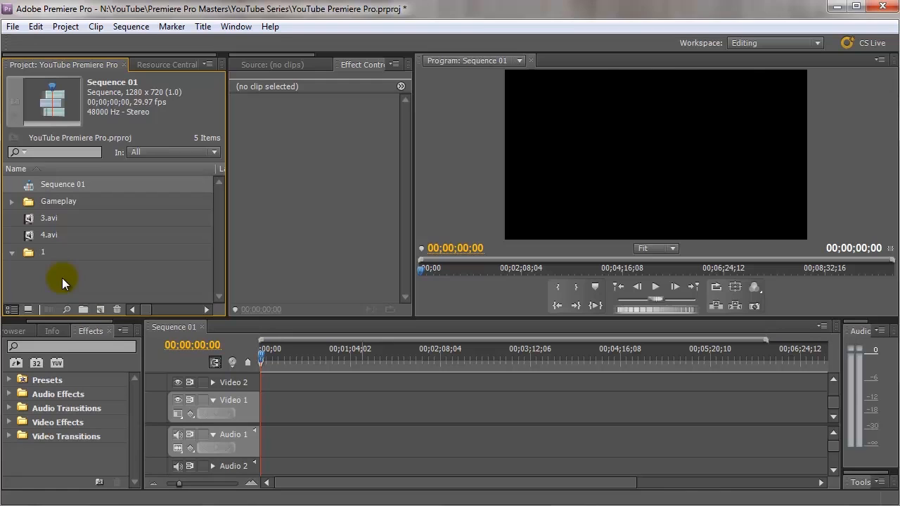
{"action": "left_click", "coordinate": [48, 234]}
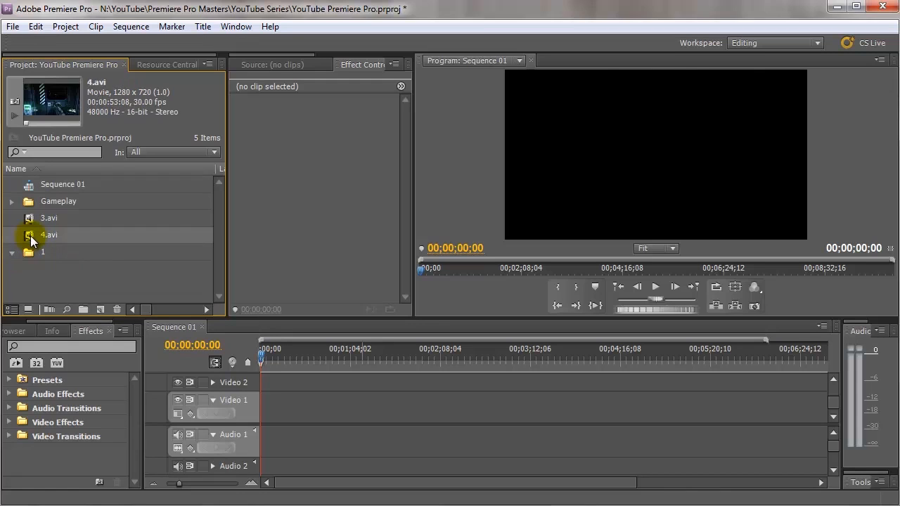
{"action": "left_click", "coordinate": [48, 218]}
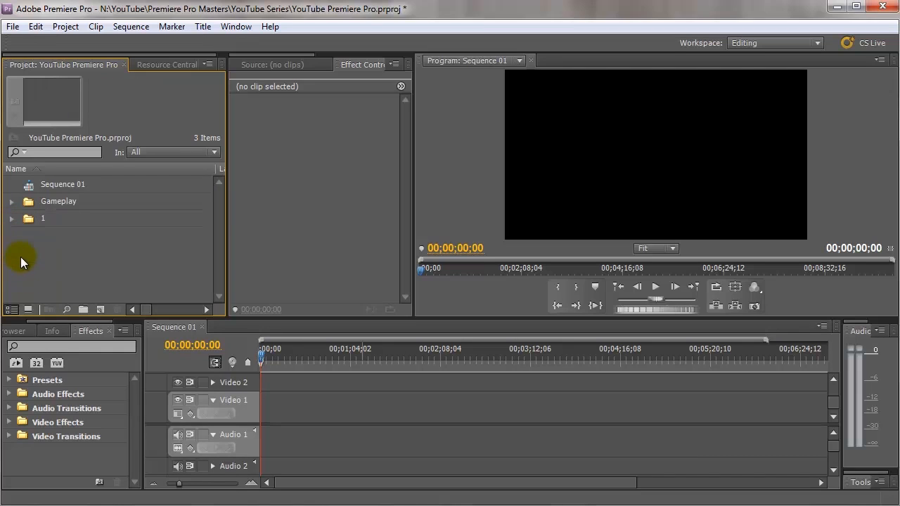
{"action": "left_click", "coordinate": [11, 218]}
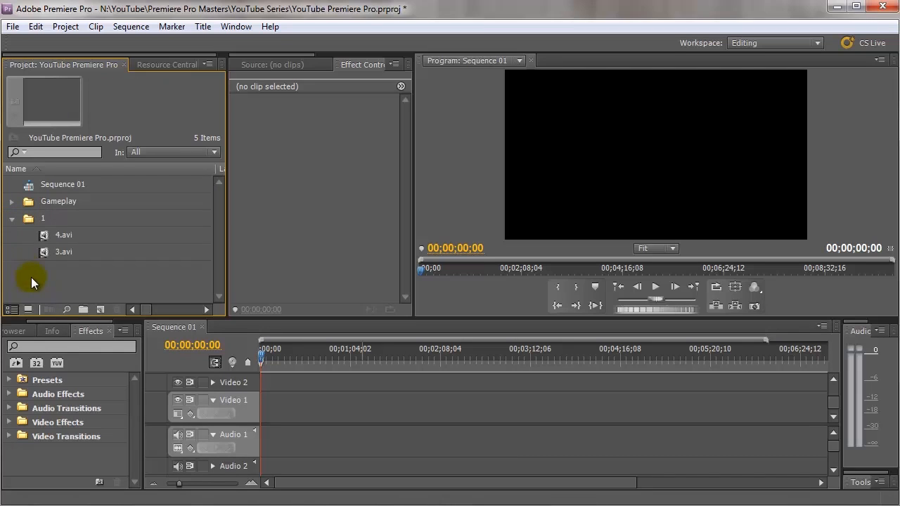
{"action": "left_click", "coordinate": [12, 218]}
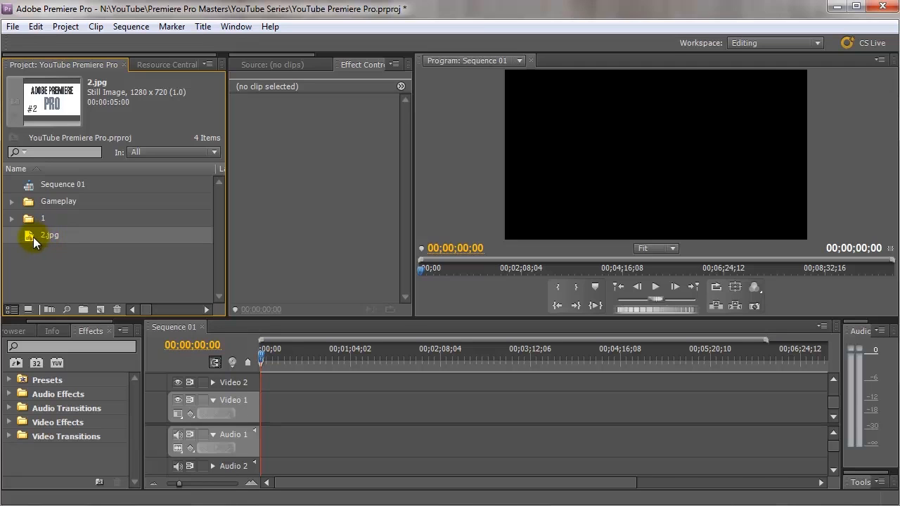
Place the 2.jpg title image at the start of the Video 1 track
{"action": "left_click_drag", "start_coordinate": [35, 235], "coordinate": [302, 408]}
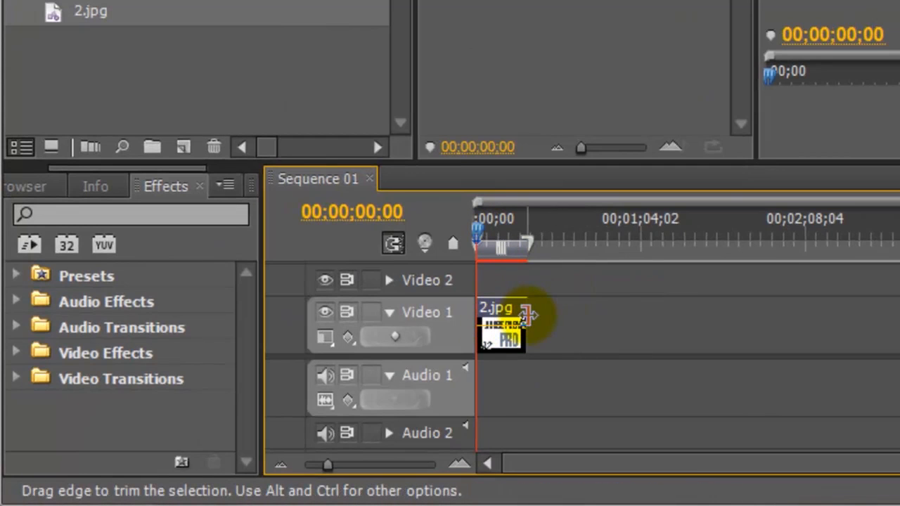
Stretch the 2.jpg clip's right edge so it runs past the one-minute mark
{"action": "left_click_drag", "start_coordinate": [525, 321], "coordinate": [630, 320]}
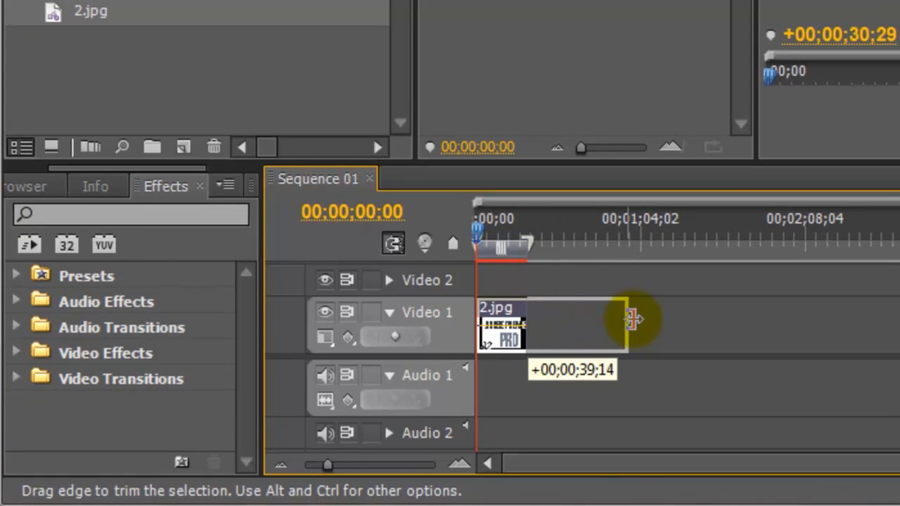
{"action": "left_click_drag", "start_coordinate": [601, 323], "coordinate": [635, 321]}
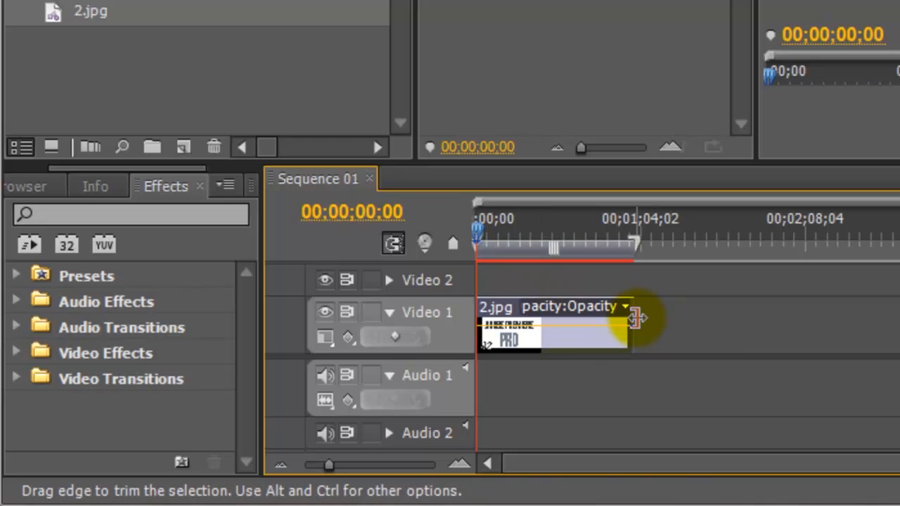